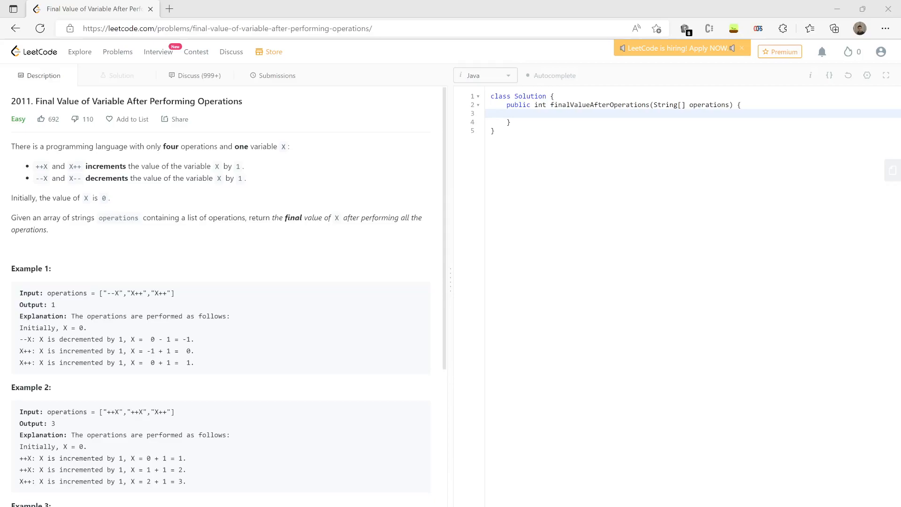
Step: Declare int bankMoney = 0 at the start of finalValueAfterOperations
click(508, 122)
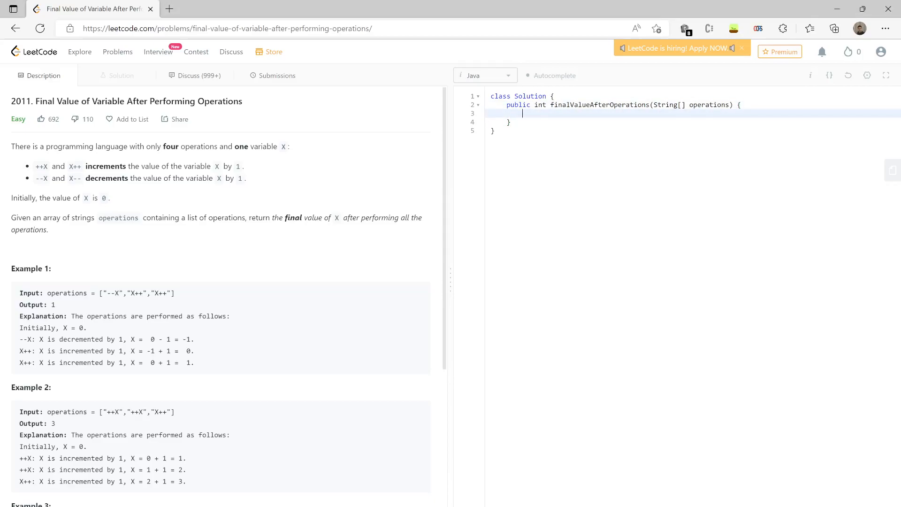
text(int b)
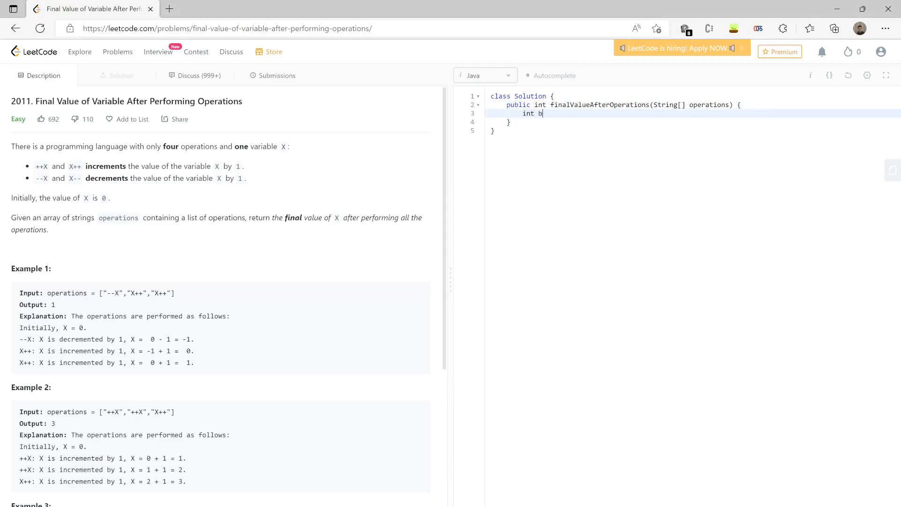
text(ankM)
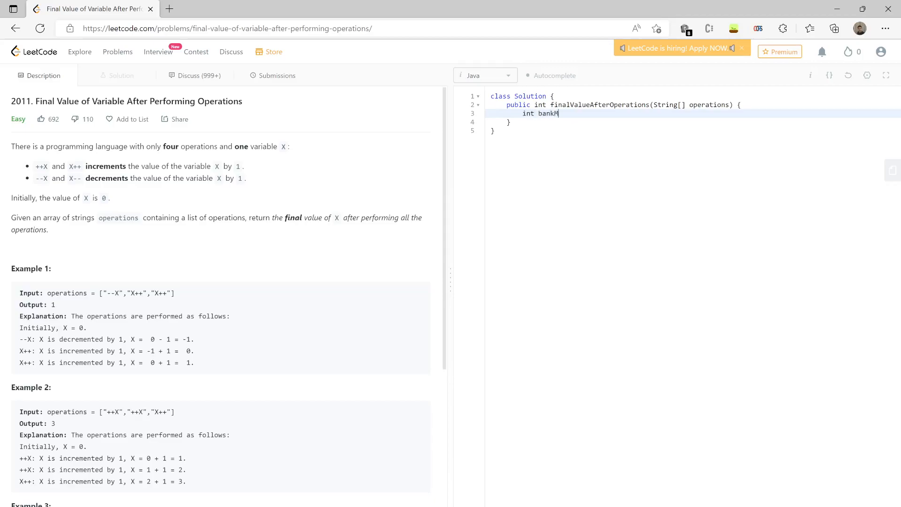
text(oney = 0;)
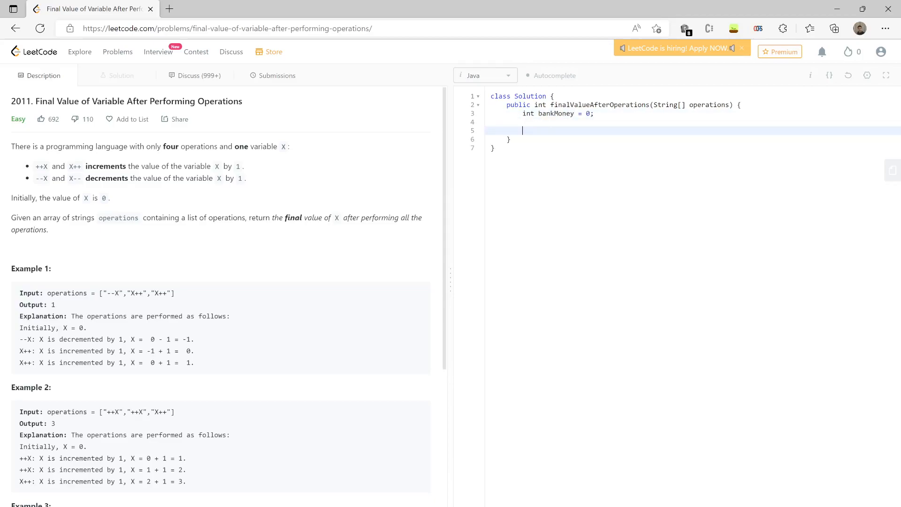
Step: Add an empty for(String operation: operations) loop and begin the return line
text(for(String operation:)
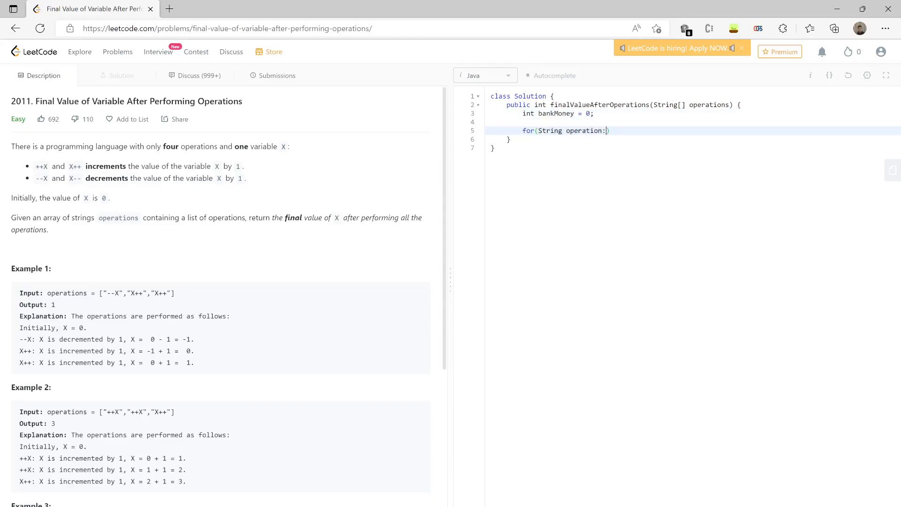
text(operatio)
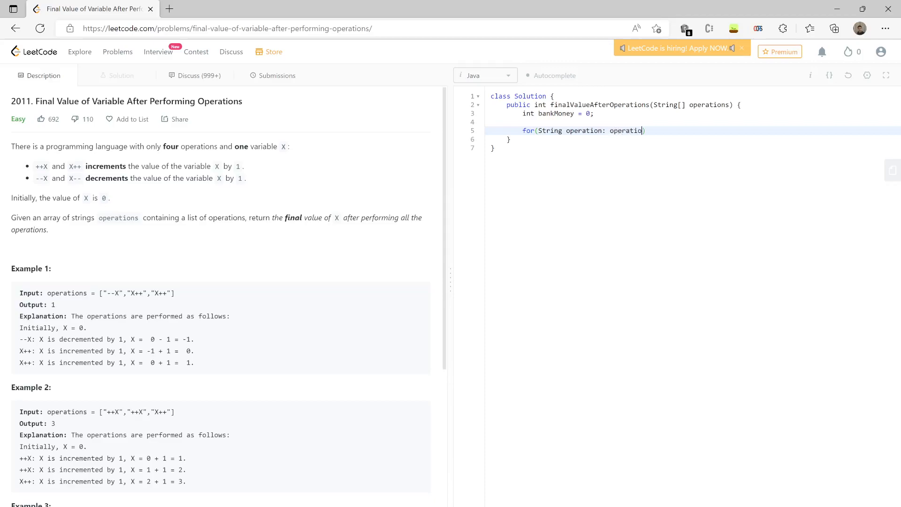
text(ns) {})
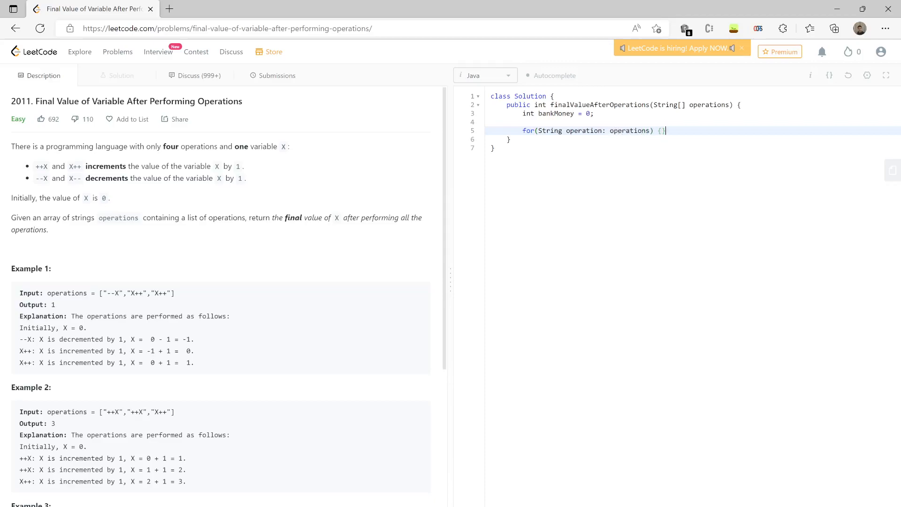
text(return b)
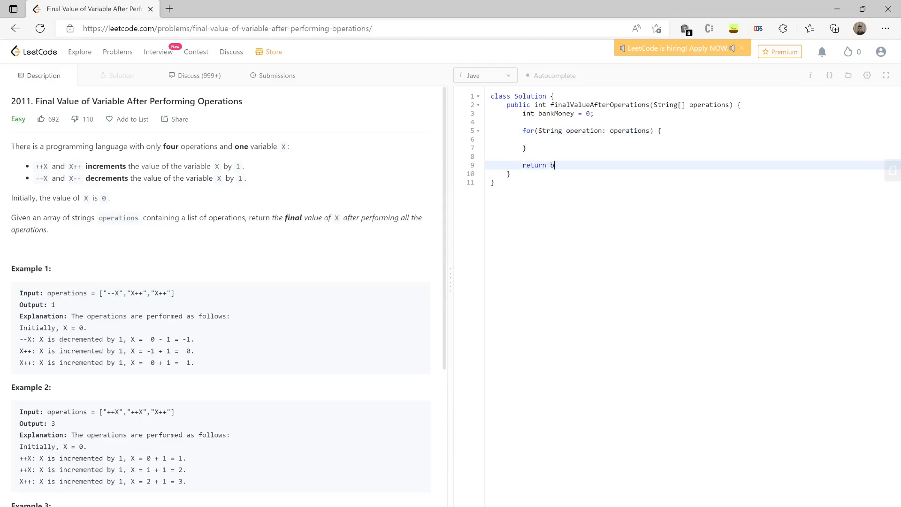
Step: Finish return bankMoney; and write if(operation.contains("++")) { inside the loop
text(ankMoney;)
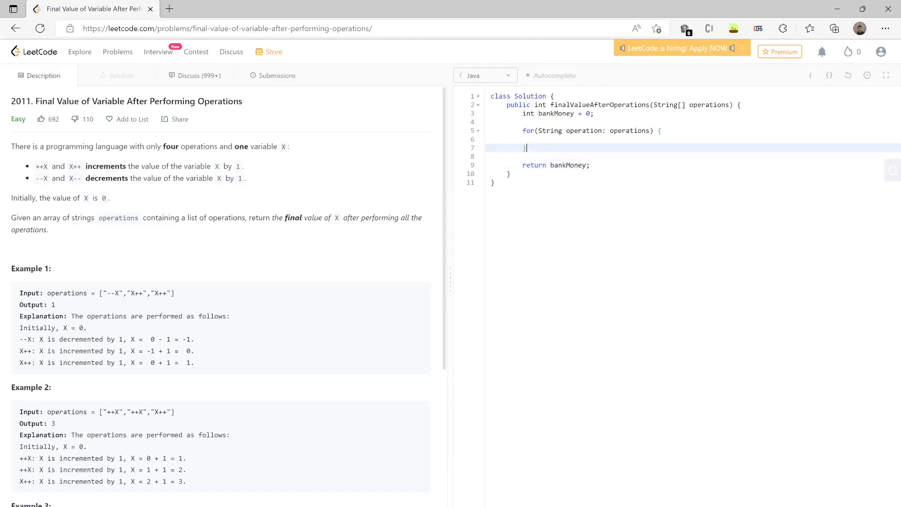
text(if)
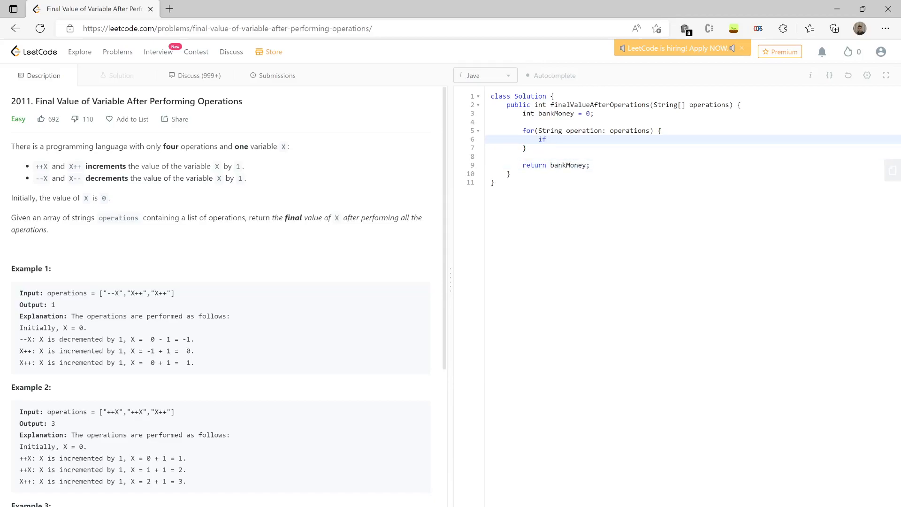
text((o)
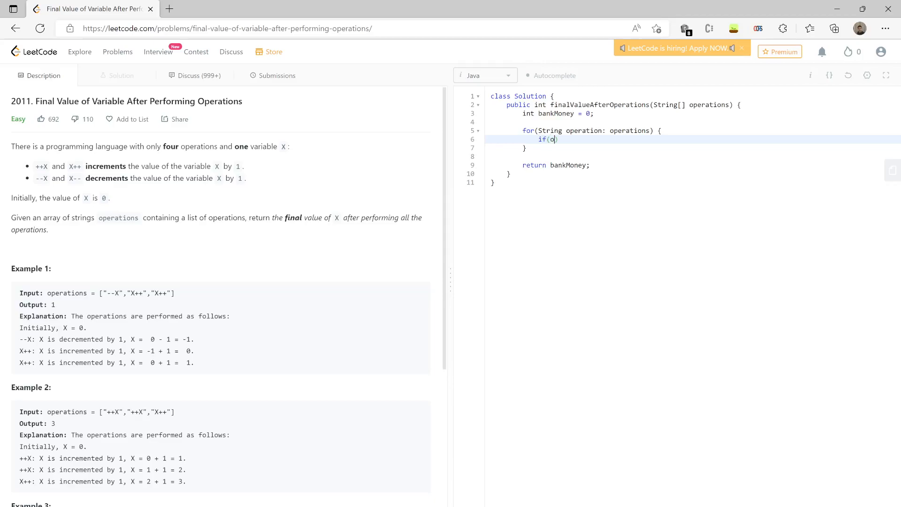
text(peration.containe)
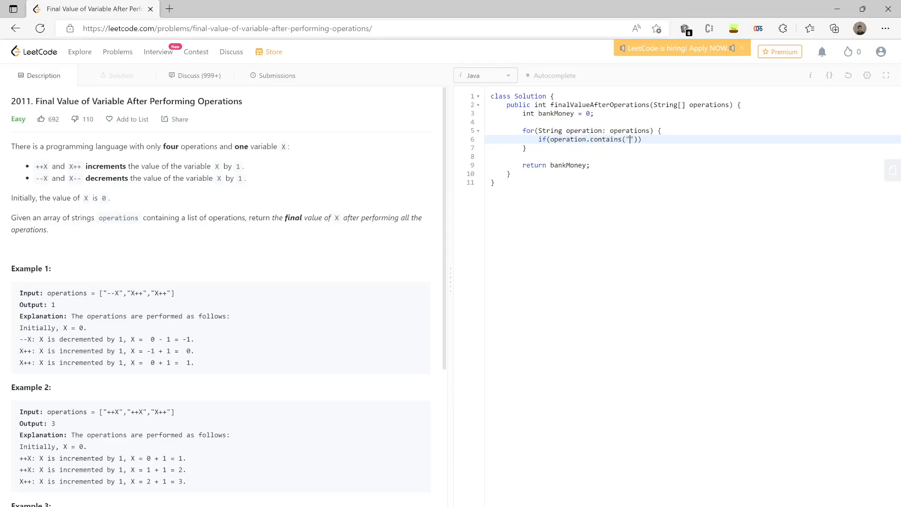
text(++)
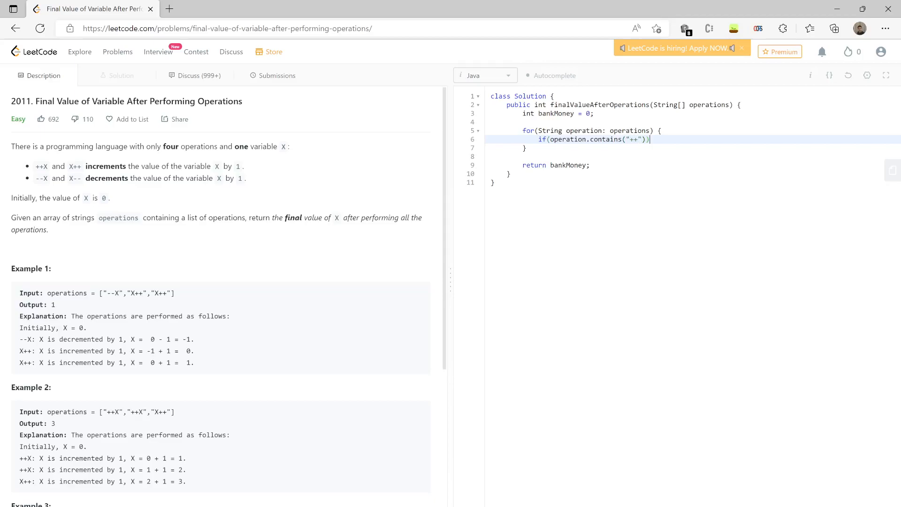
text({)
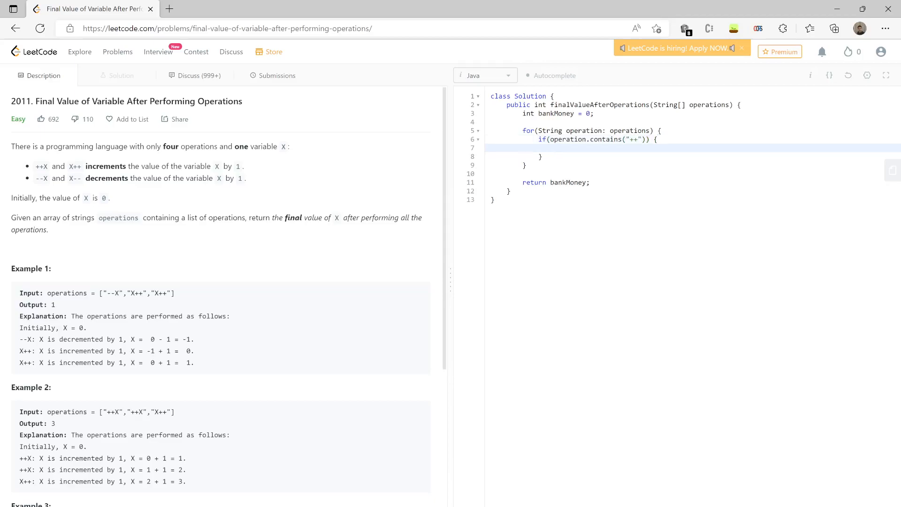
Step: Increment bankMoney++ inside the if branch
text(bank)
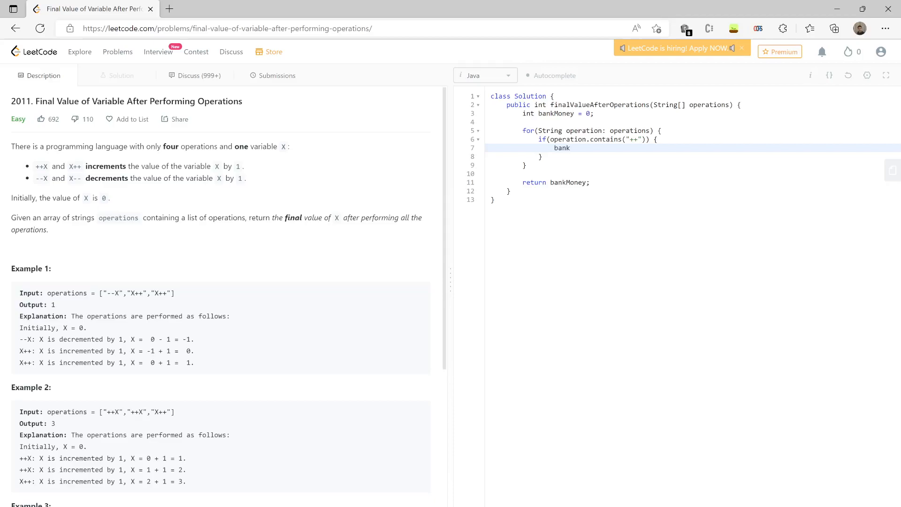
text(Money)
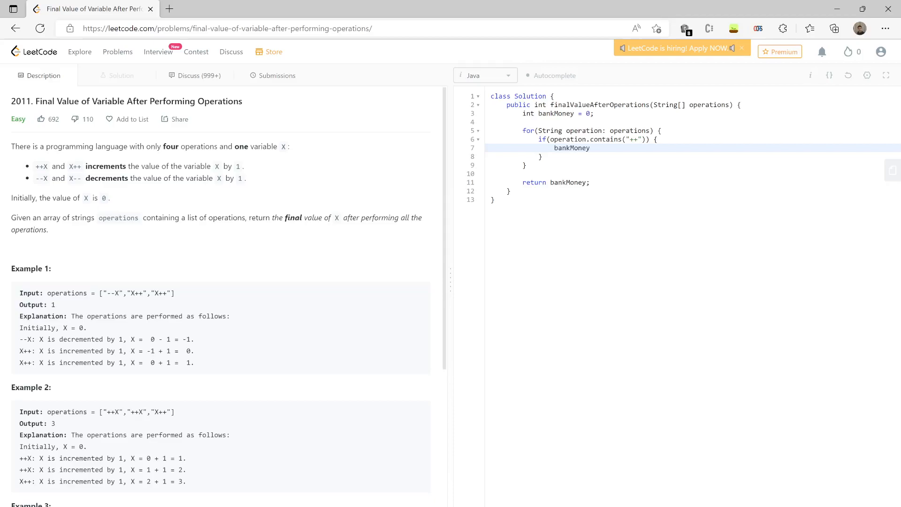
text(++;)
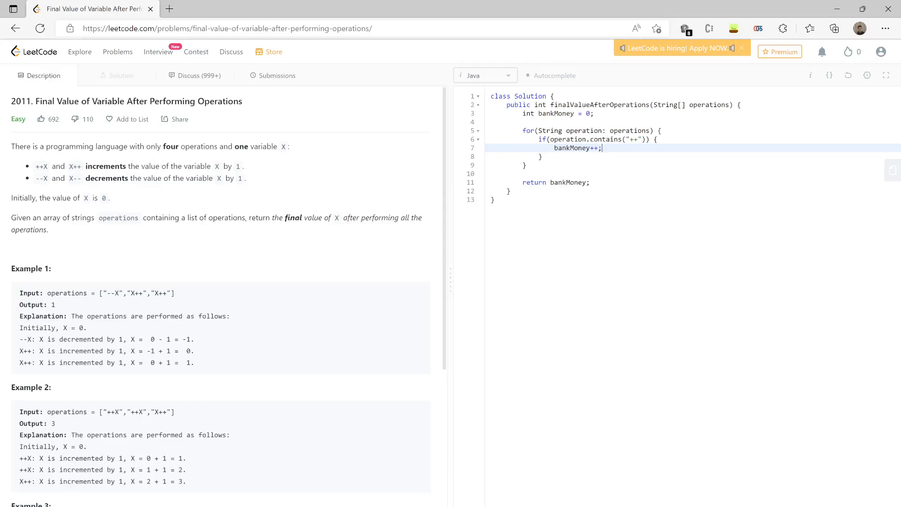
Step: Add an else branch that decrements bankMoney-- for every other operation
click(540, 156)
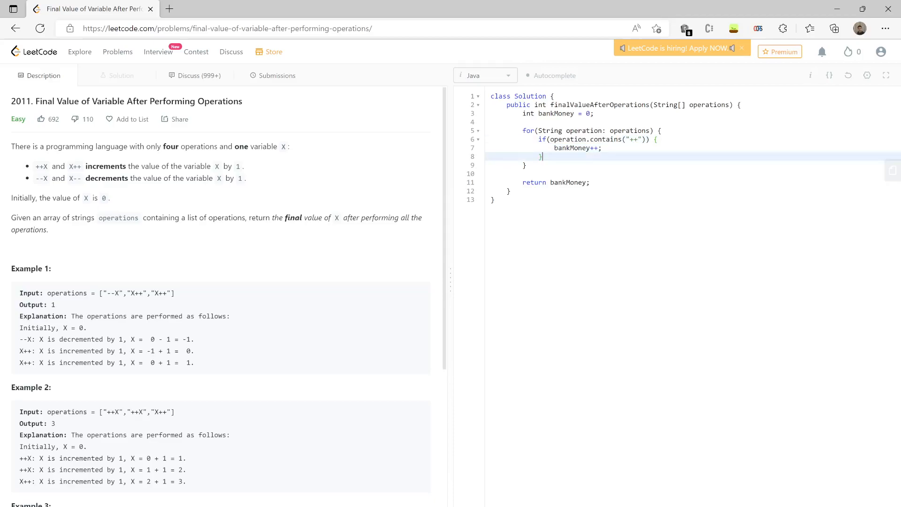
text(else {})
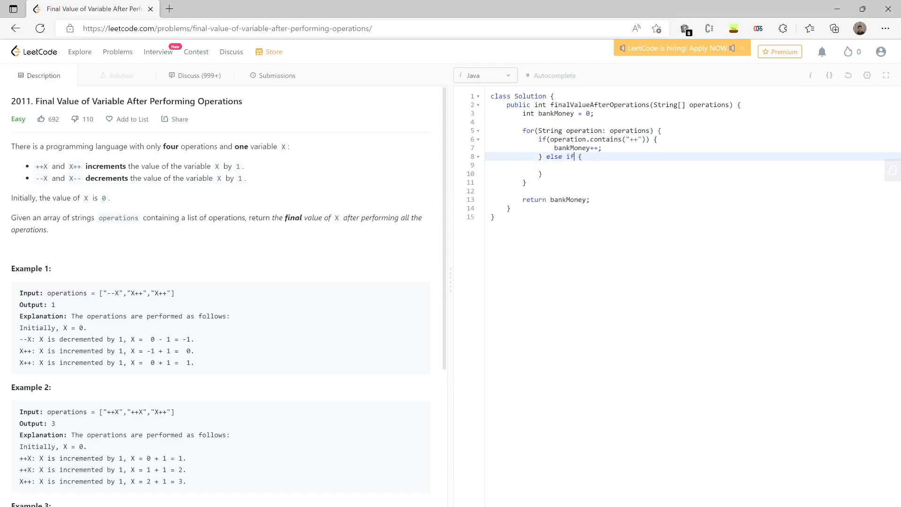
key(Backspace)
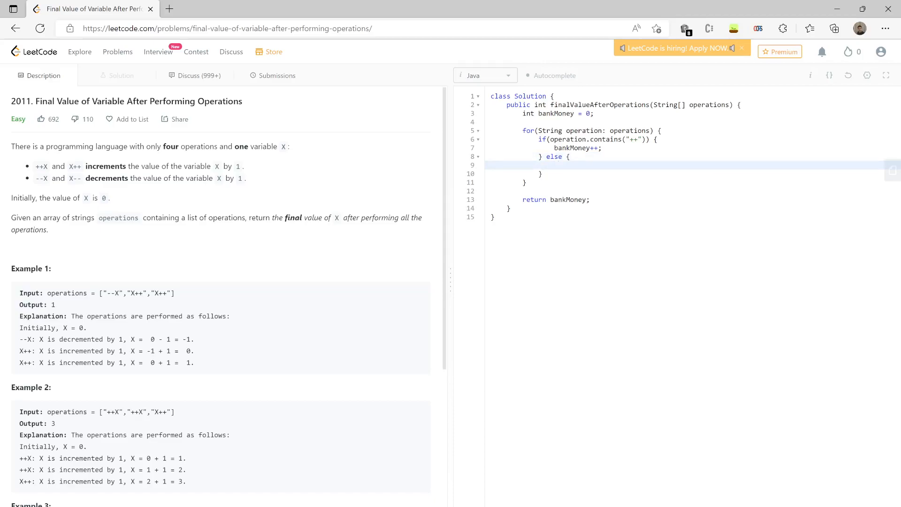
text(bankMoney--;)
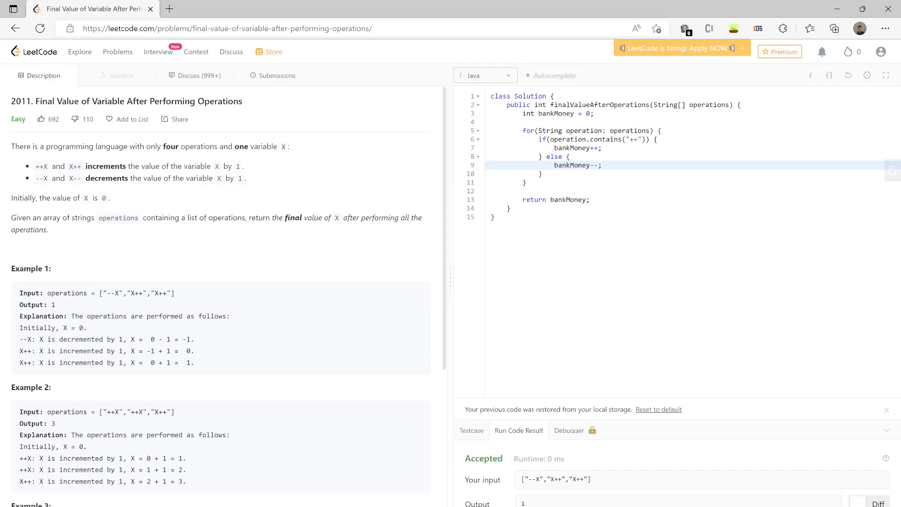
Step: Show the Submissions history after the run reads Accepted
click(277, 75)
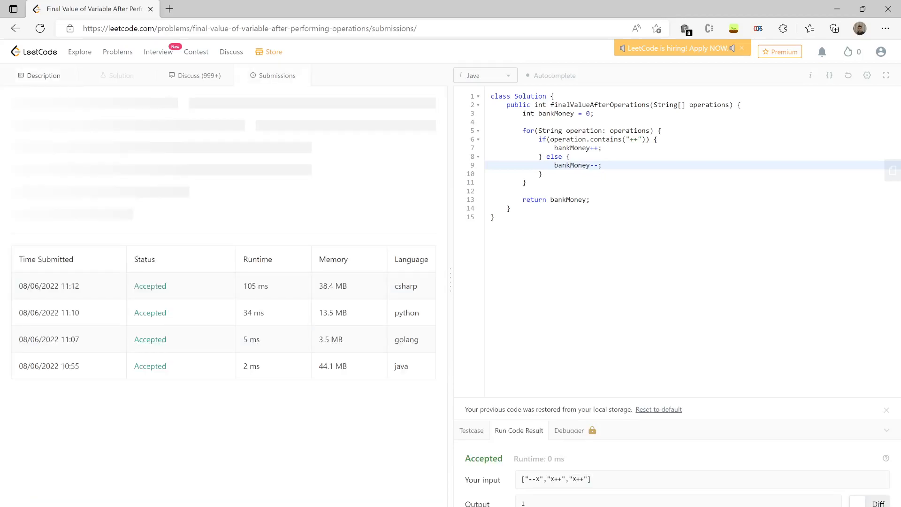